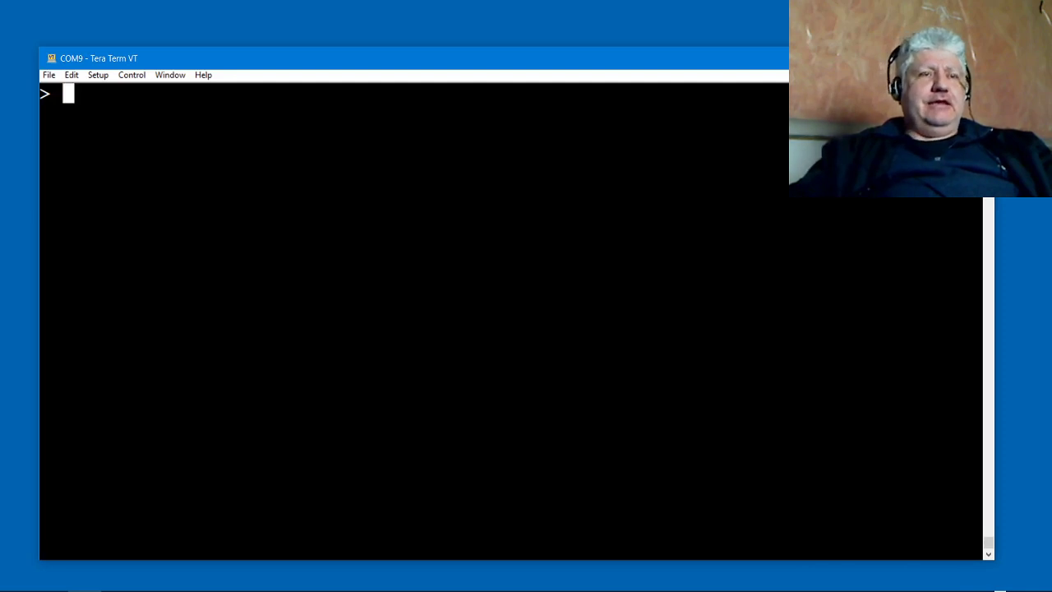
Enter EDIT at the prompt and scroll through the MMBasic program's code
{"action": "type", "text": "edit"}
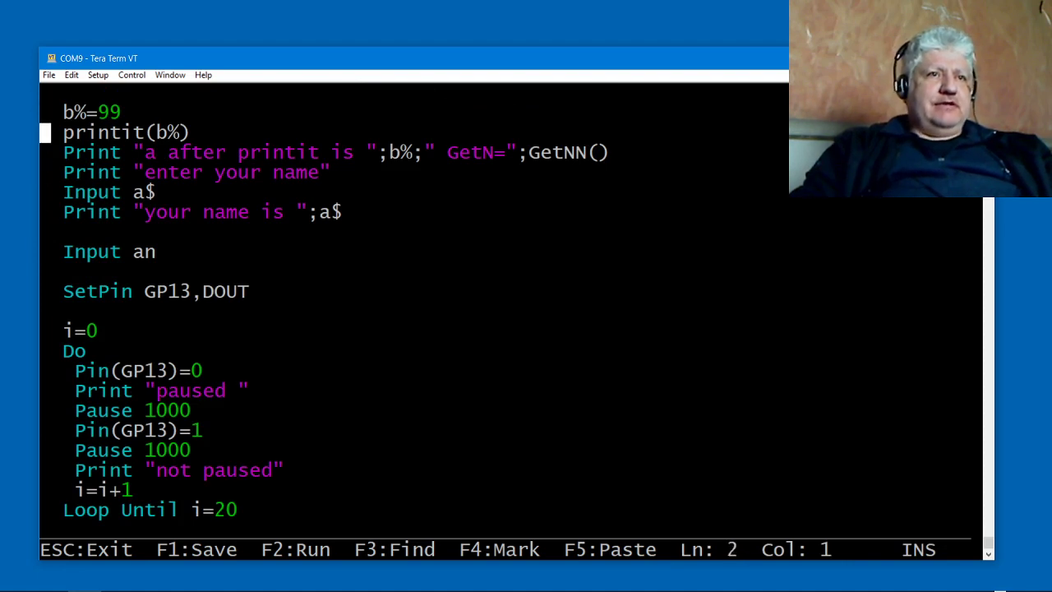
{"action": "scroll", "scroll_direction": "down", "scroll_amount": 3}
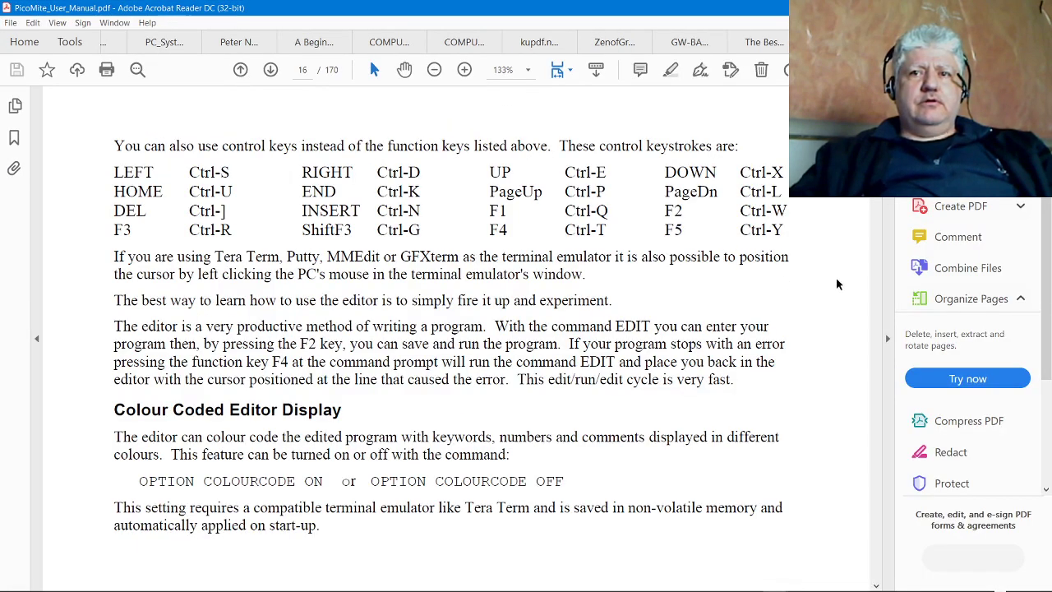
Zoom in on the PicoMite manual and browse to the OPTION LCDPANEL section on page 43
{"action": "left_click", "coordinate": [464, 70]}
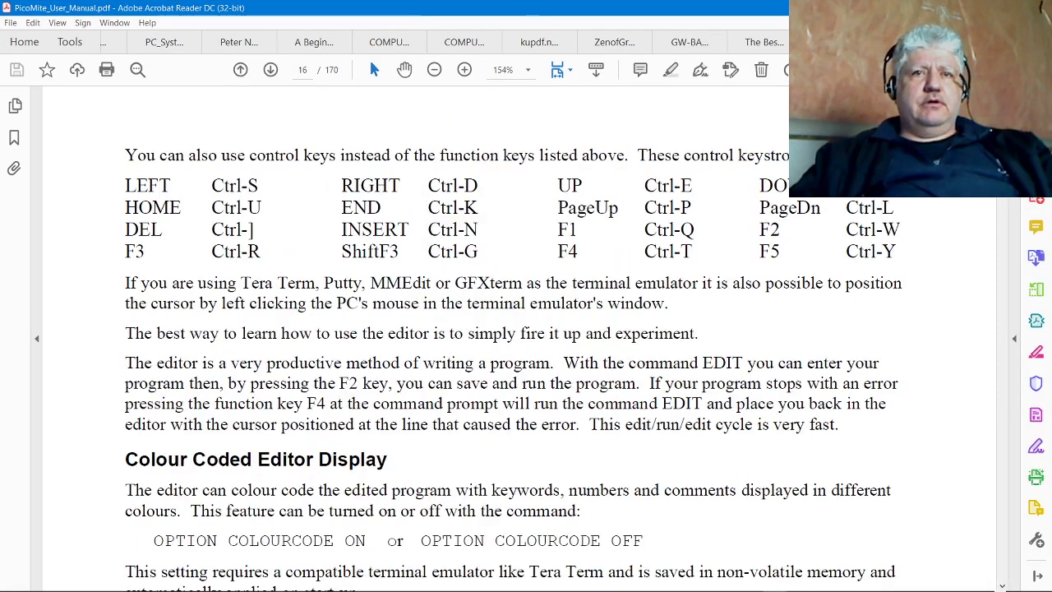
{"action": "scroll", "scroll_direction": "down", "scroll_amount": 3}
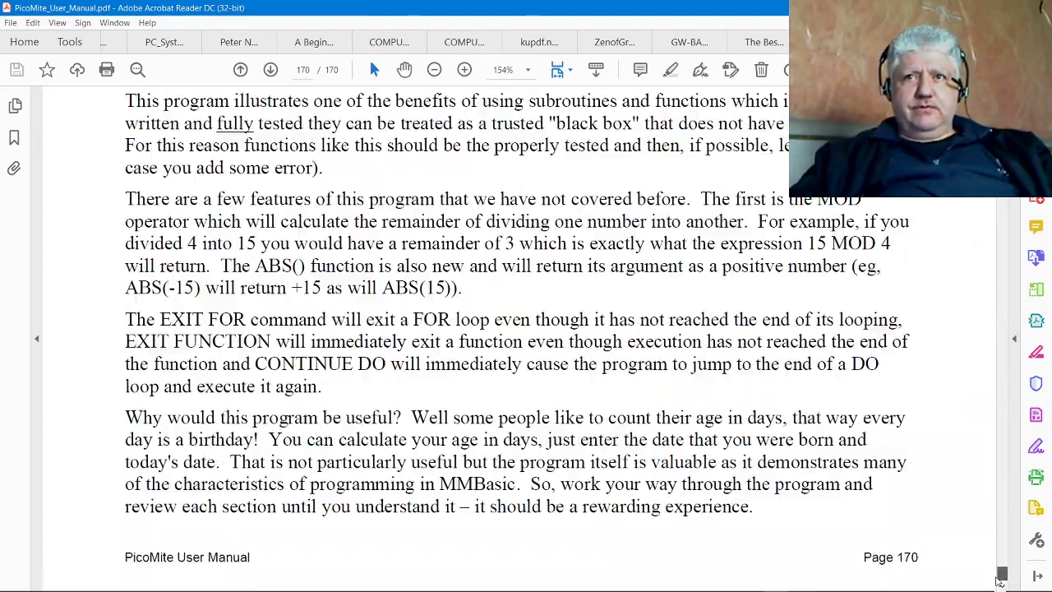
{"action": "left_click_drag", "start_coordinate": [1001, 575], "coordinate": [998, 530]}
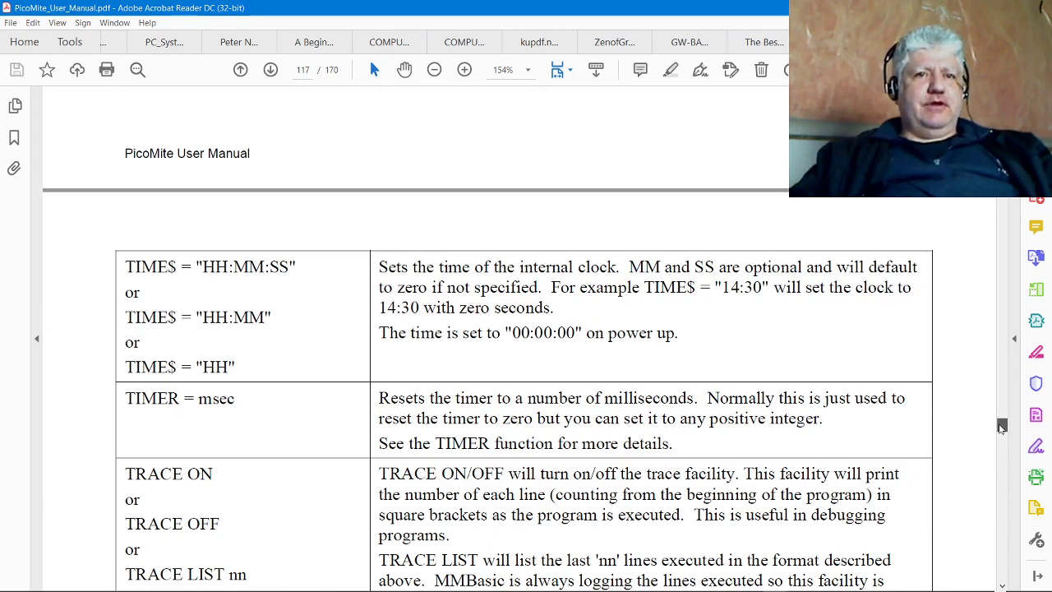
{"action": "scroll", "scroll_direction": "up", "scroll_amount": 3}
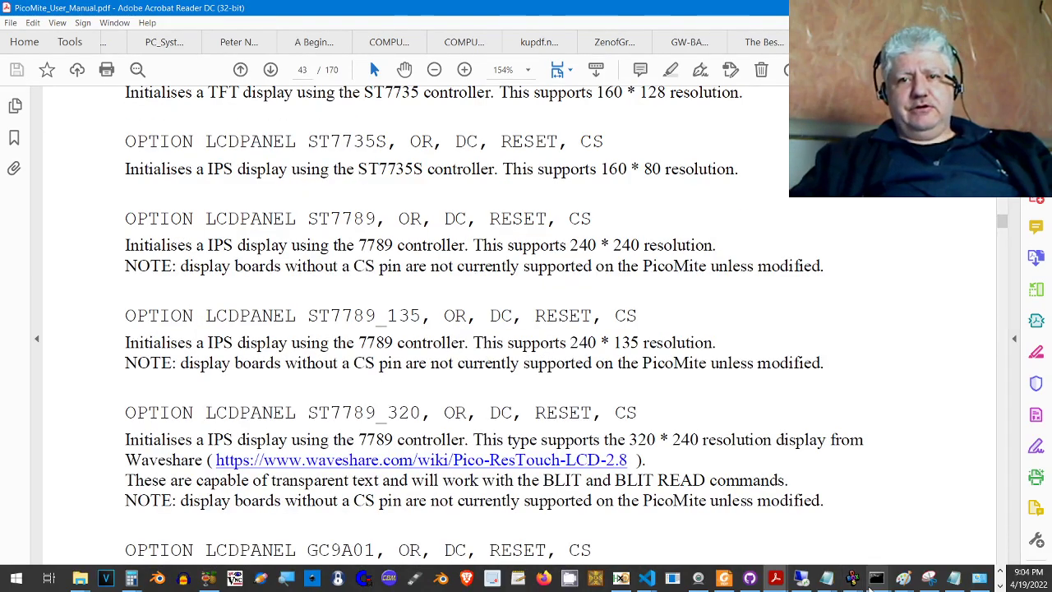
{"action": "mouse_move", "coordinate": [918, 221]}
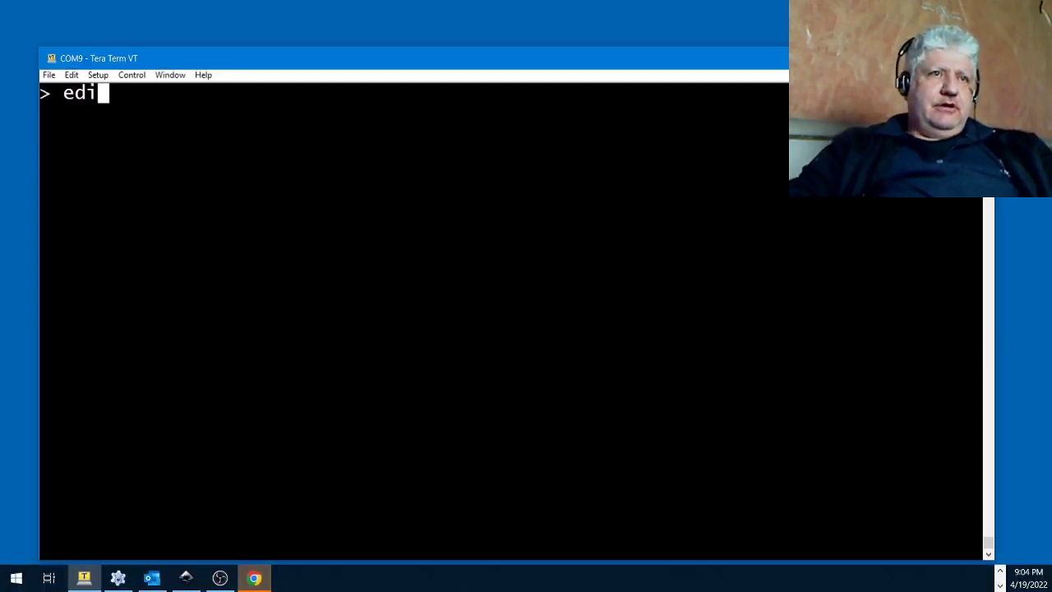
Enter RUN, then OPTION COLOURCODE ON at the MMBasic prompt
{"action": "type", "text": "run"}
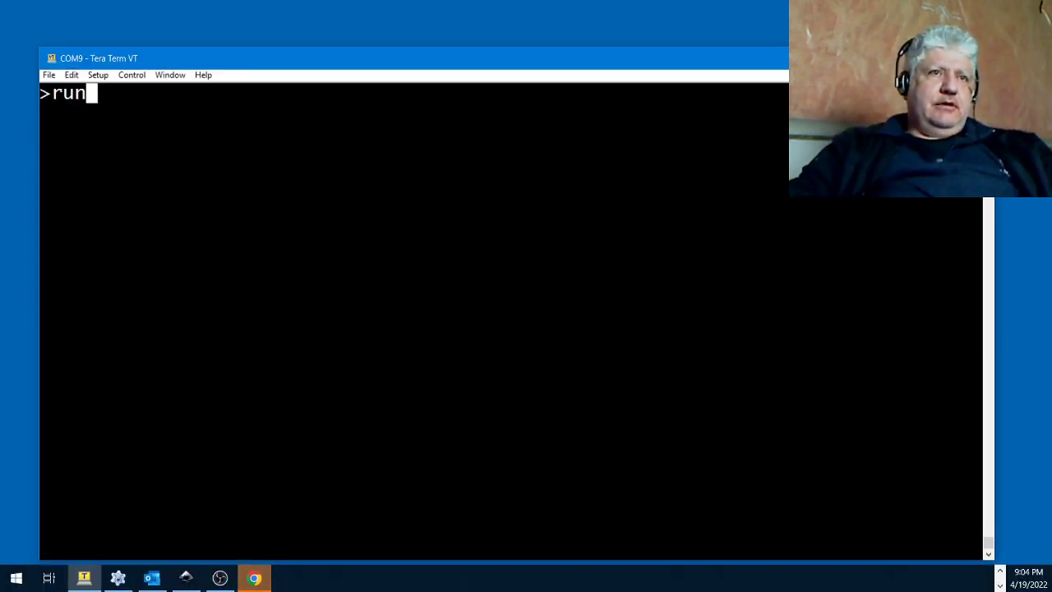
{"action": "type", "text": "option colourcode on"}
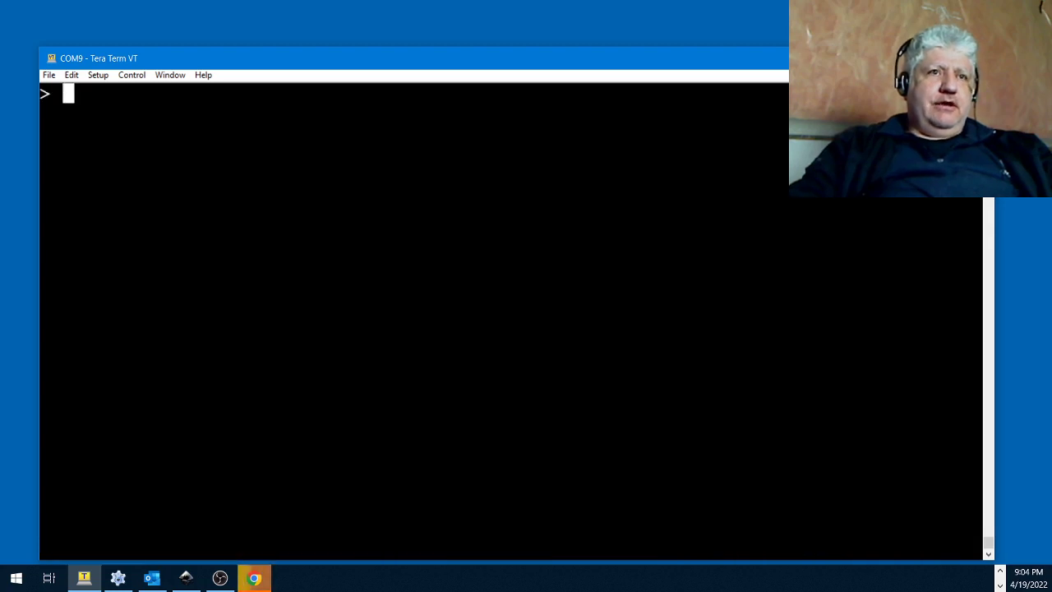
{"action": "type", "text": "option colourcode o"}
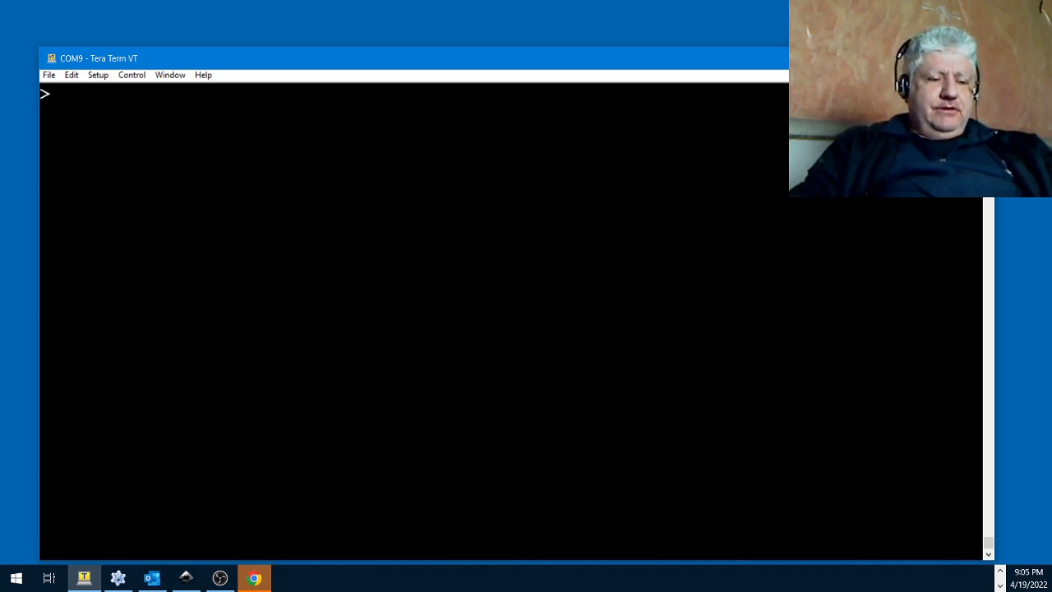
Run the program, submit an empty name, and watch the paused/not-paused loop finish
{"action": "type", "text": "run"}
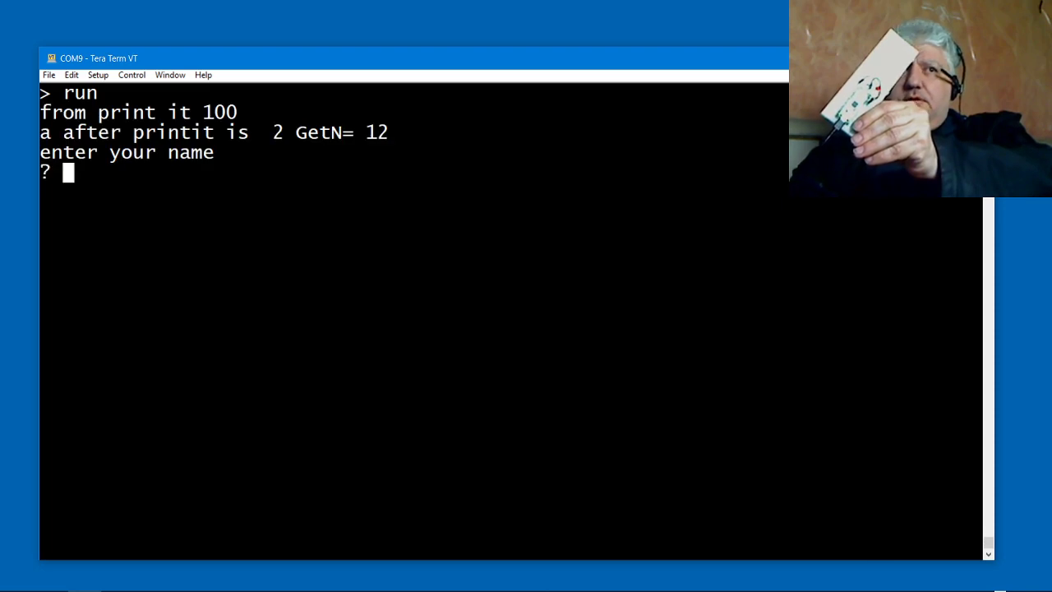
{"action": "key", "text": "enter"}
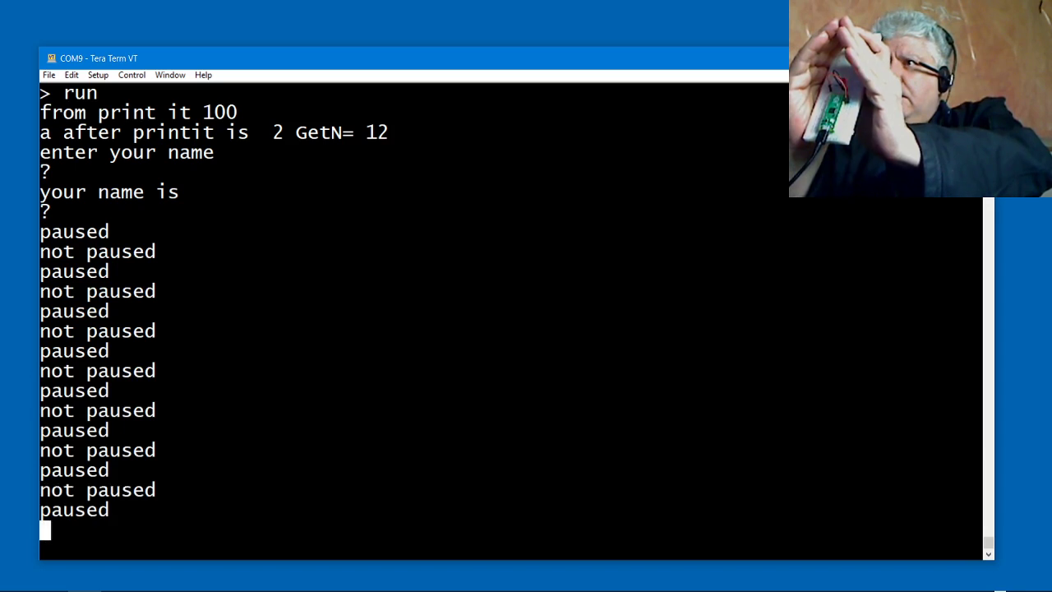
{"action": "scroll", "scroll_direction": "down", "scroll_amount": 3}
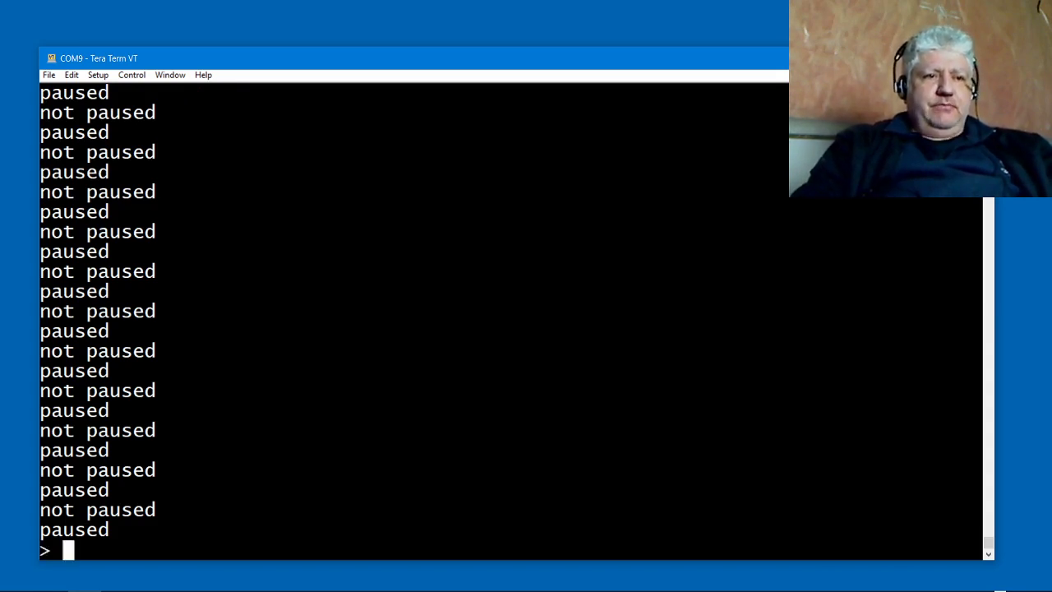
{"action": "type", "text": "edi"}
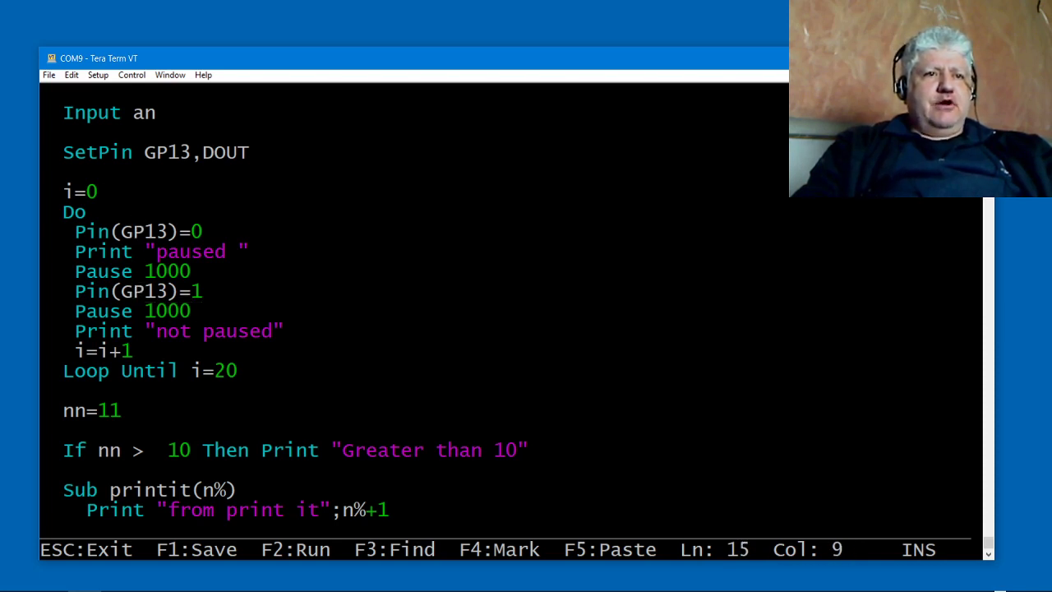
Place the cursor on the SetPin GP13,DOUT line in the editor
{"action": "left_click", "coordinate": [136, 152]}
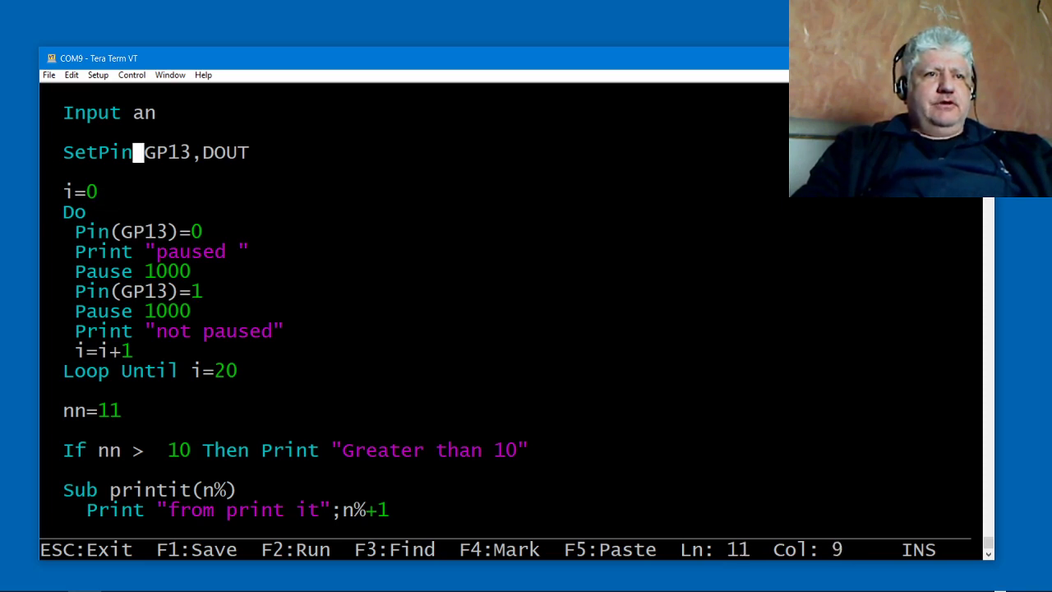